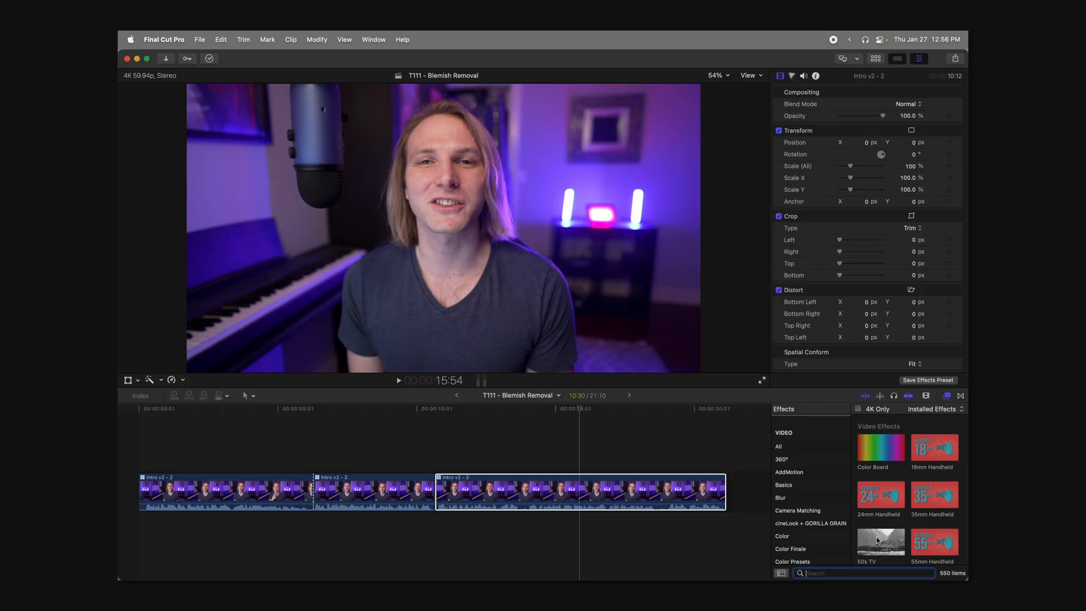
# Find the Clone Stamp Tool effect by searching 'clone' and apply it to the Intro v2 - 2 clip
pyautogui.write('clone')
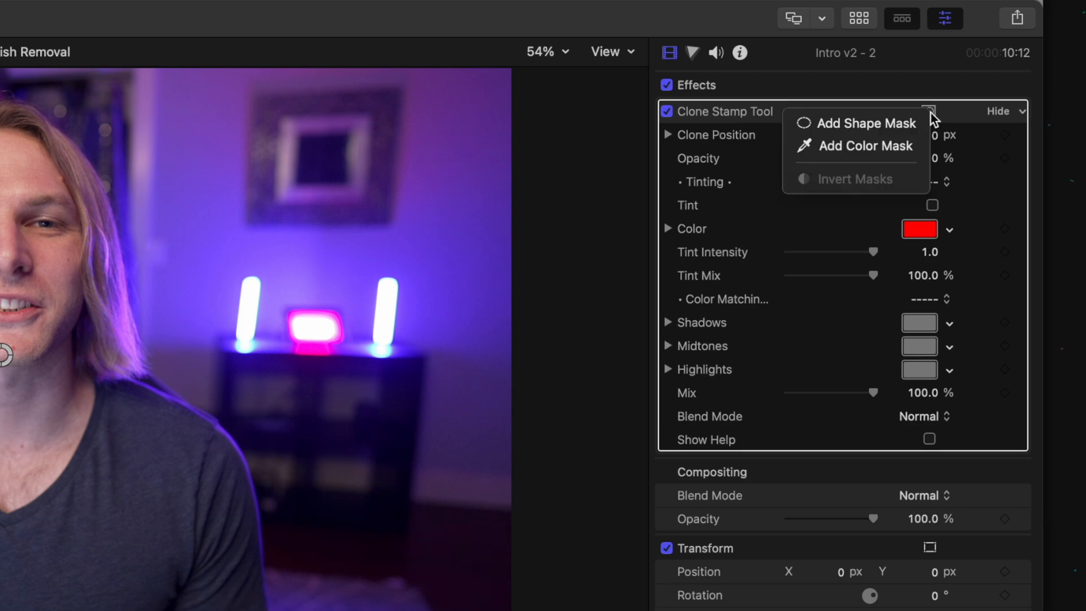
# Add a circular shape mask to the Clone Stamp Tool effect over the subject's chin
pyautogui.click(867, 122)
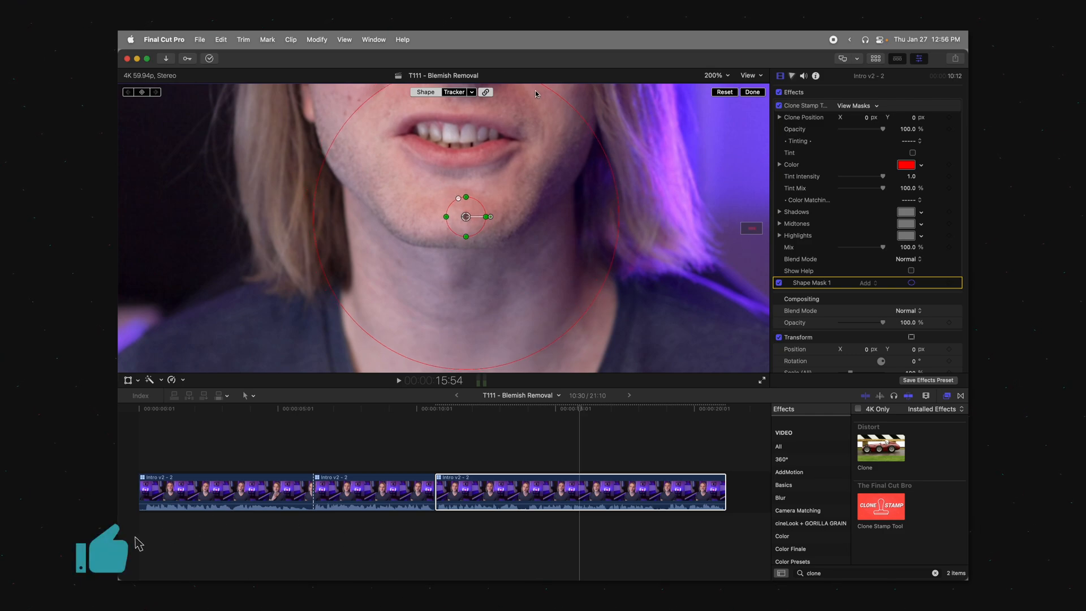
# Analyze the chin shape mask so its position, rotation and scale follow the face
pyautogui.click(455, 92)
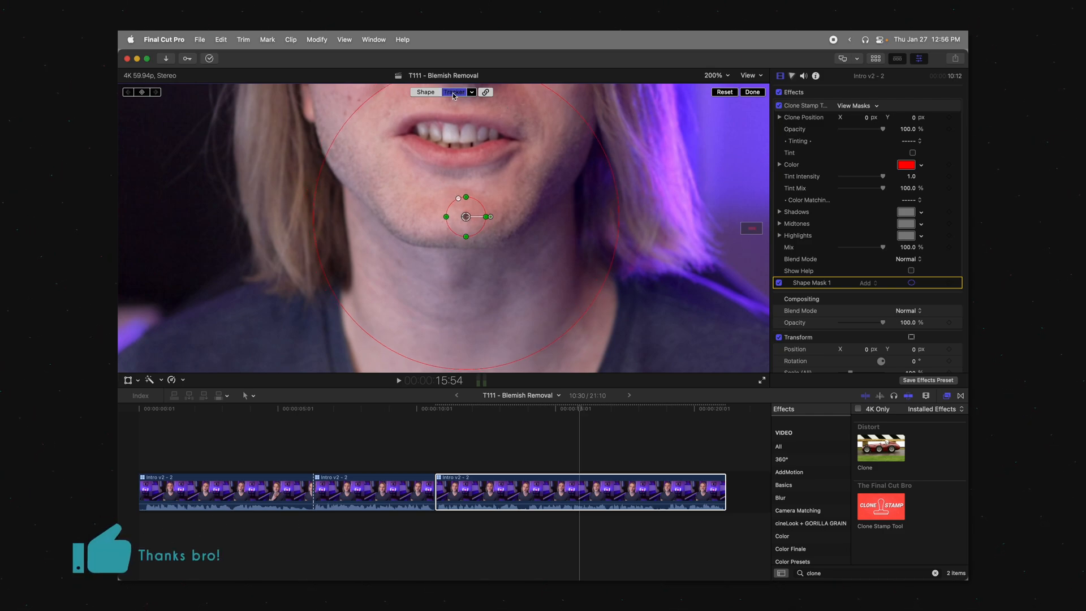
pyautogui.click(456, 92)
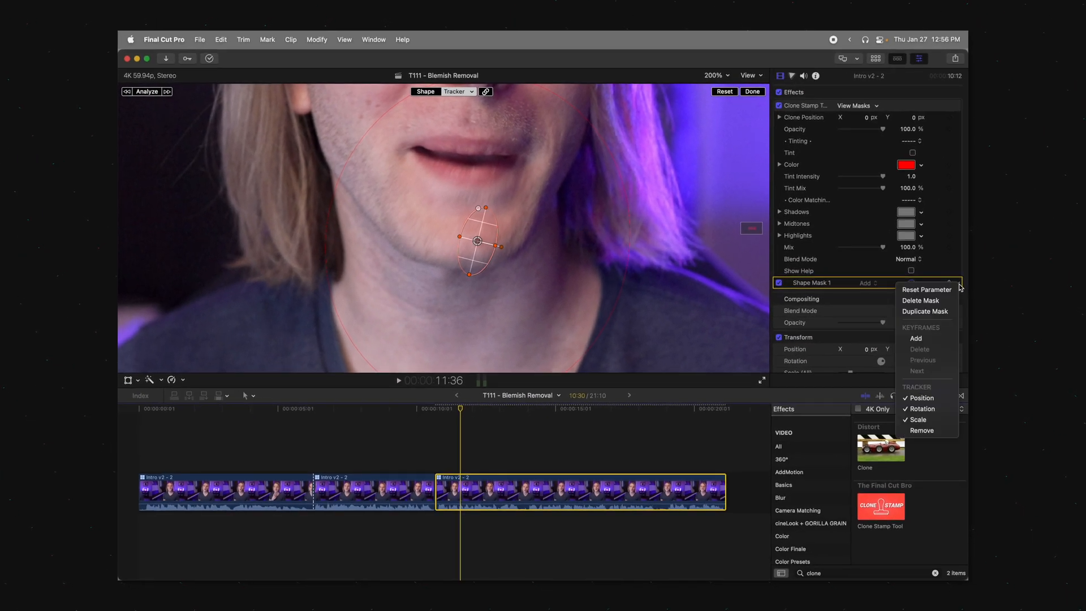
# Disable Rotation/Scale in the Shape Mask 1 tracker so the mask stays a round circle
pyautogui.click(955, 283)
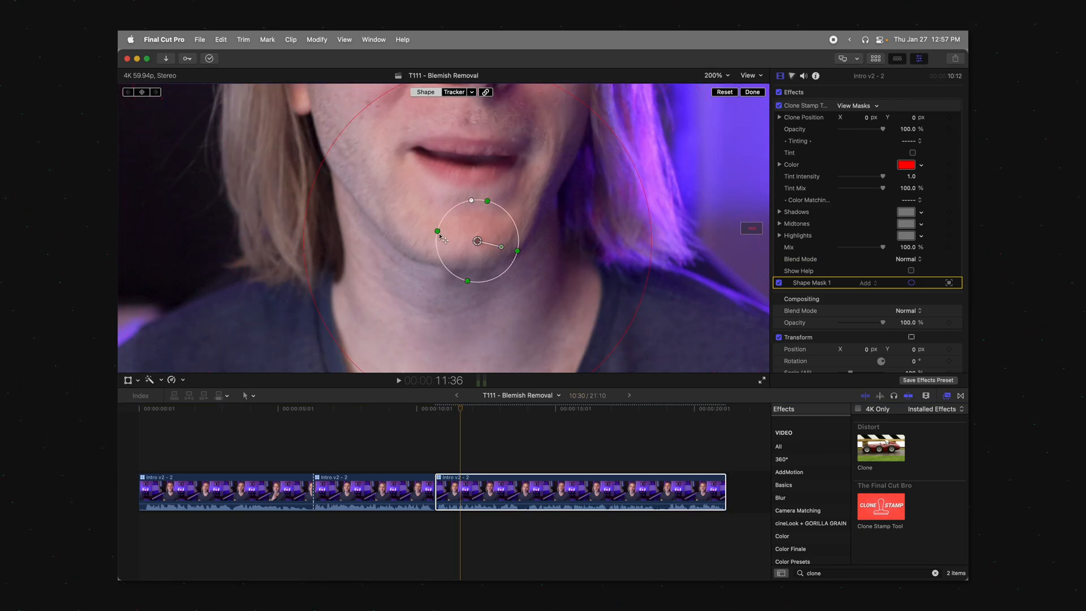
# Reduce the shape mask's radius to a small circle tightly around the chin blemish
pyautogui.moveTo(437, 230); pyautogui.dragTo(467, 239)
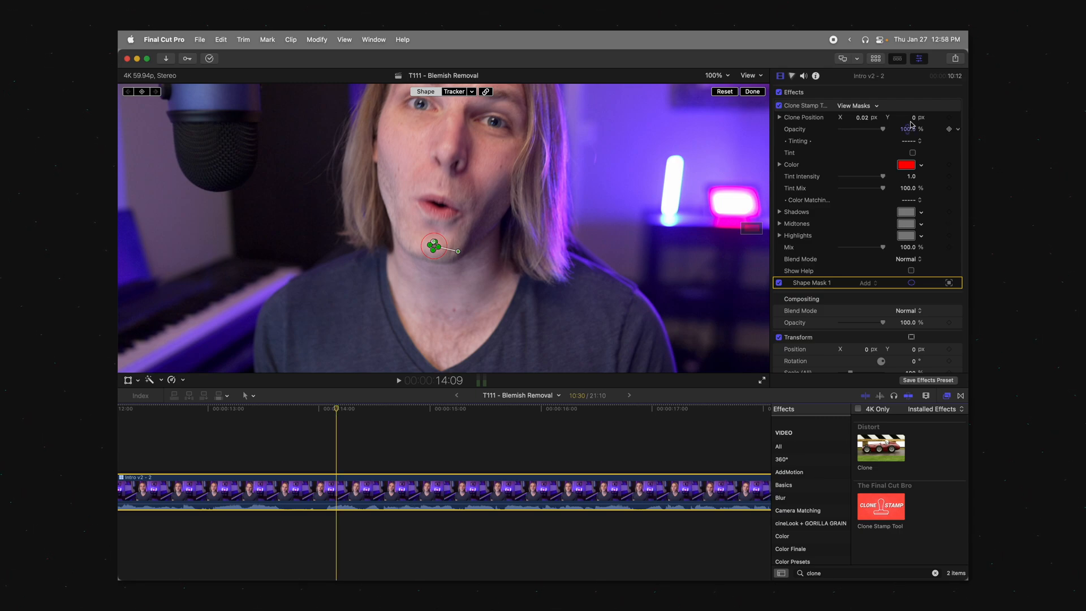
# Add an intersecting color mask to the clone effect and set its opacity to 0%
pyautogui.click(857, 105)
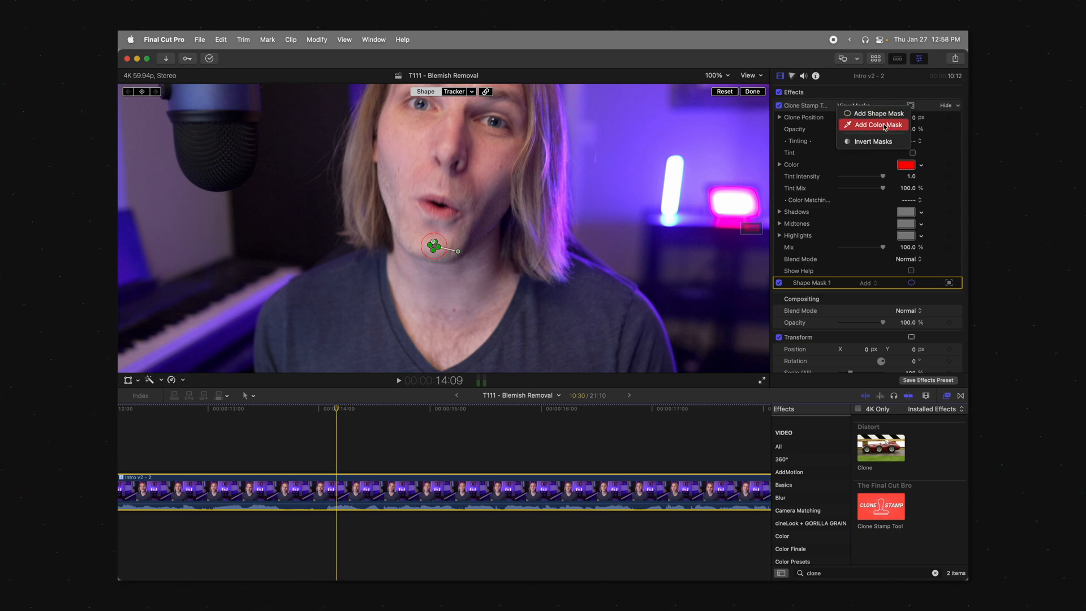
pyautogui.click(879, 124)
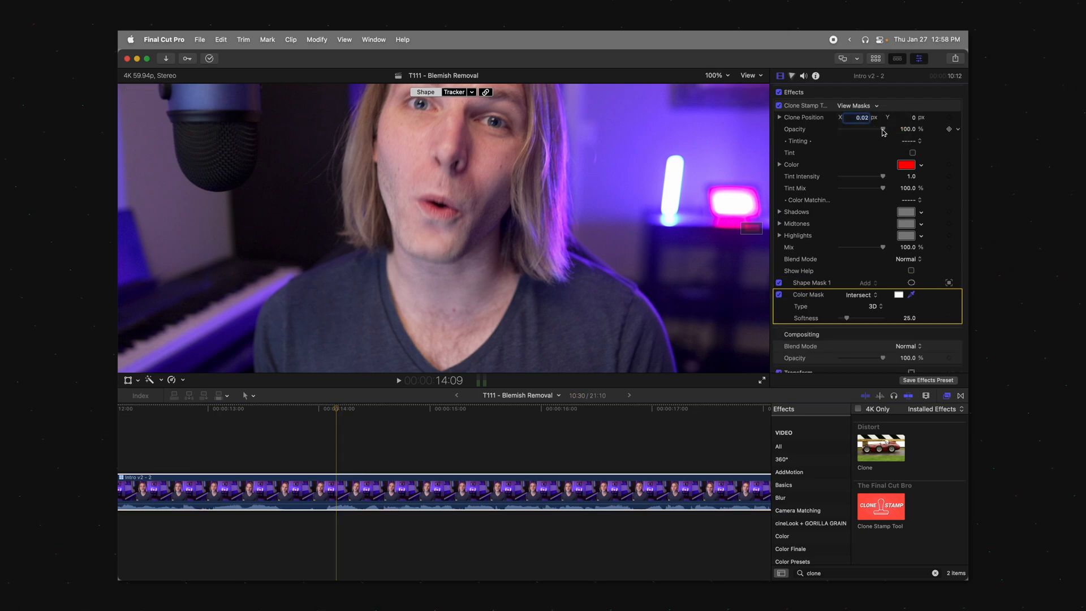
pyautogui.moveTo(885, 129); pyautogui.dragTo(839, 129)
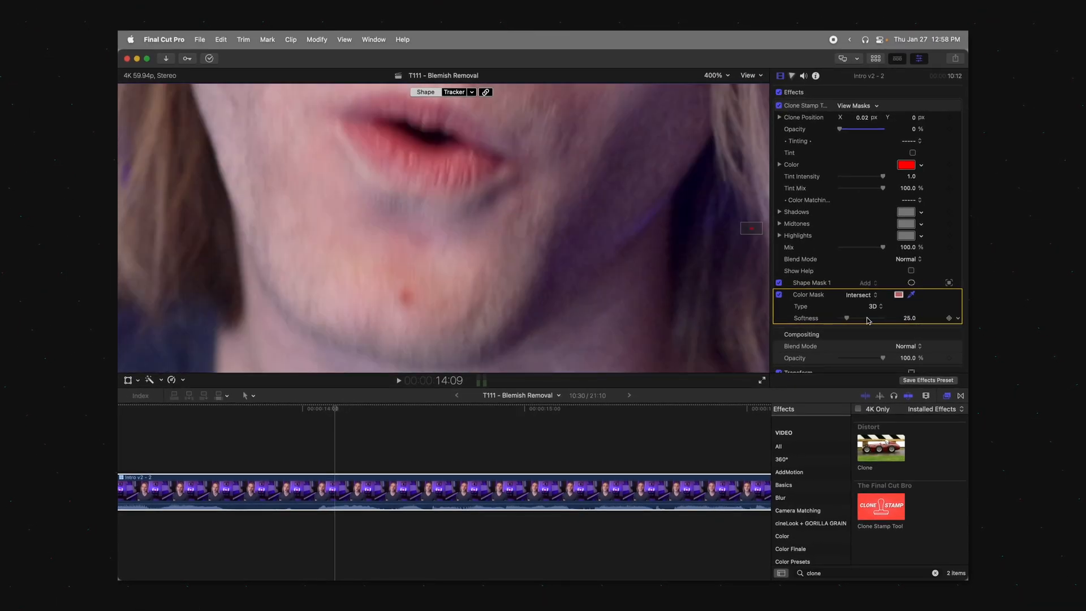
# Return clone opacity to 100% and raise Color Mask Softness to about 124 to blend the blemish
pyautogui.moveTo(847, 318); pyautogui.dragTo(861, 318)
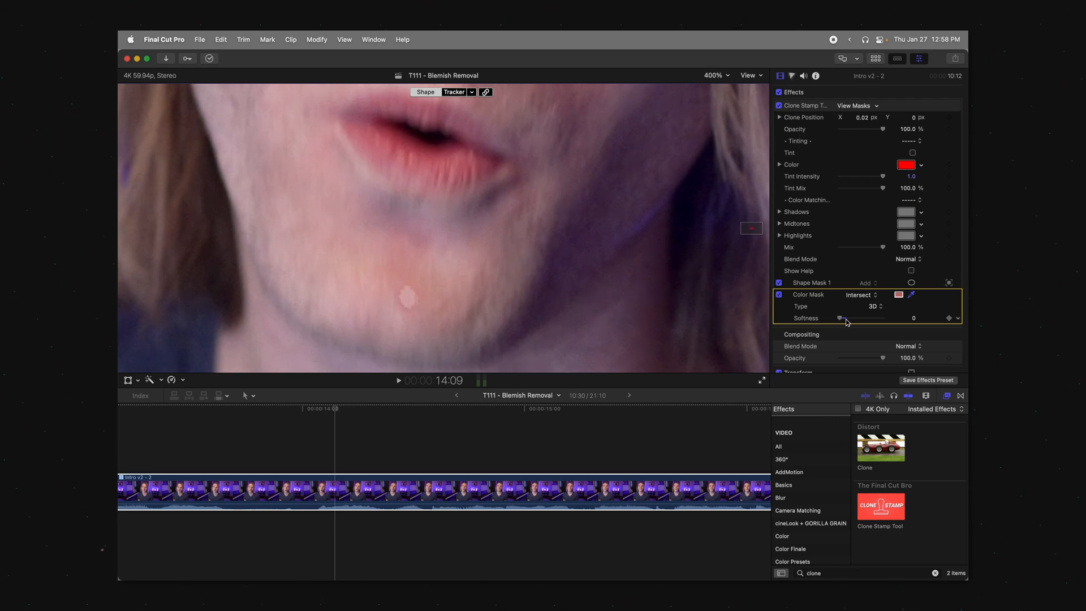
pyautogui.moveTo(841, 318); pyautogui.dragTo(864, 318)
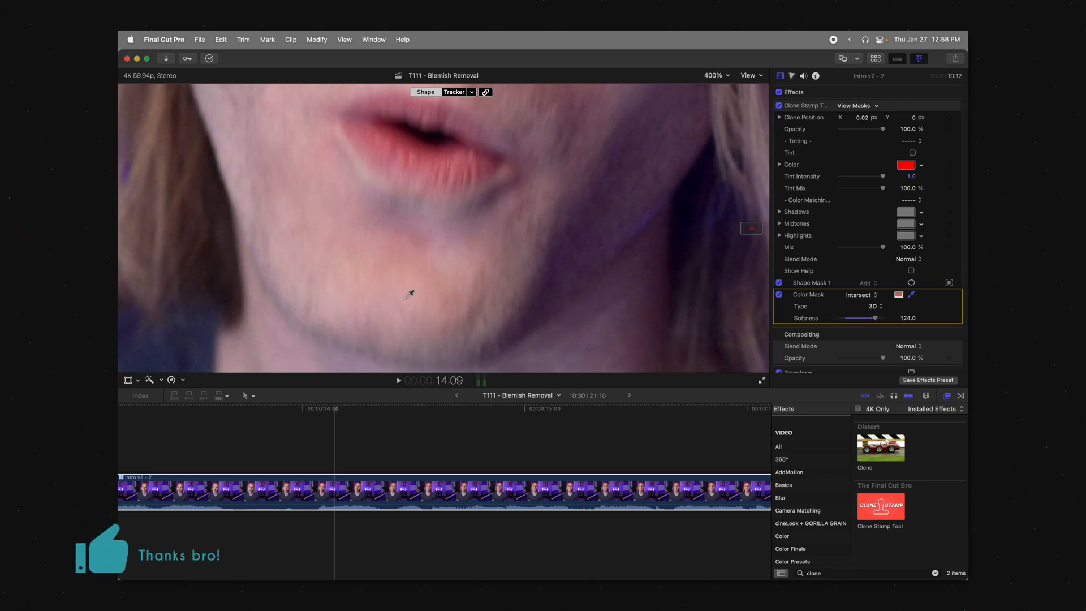